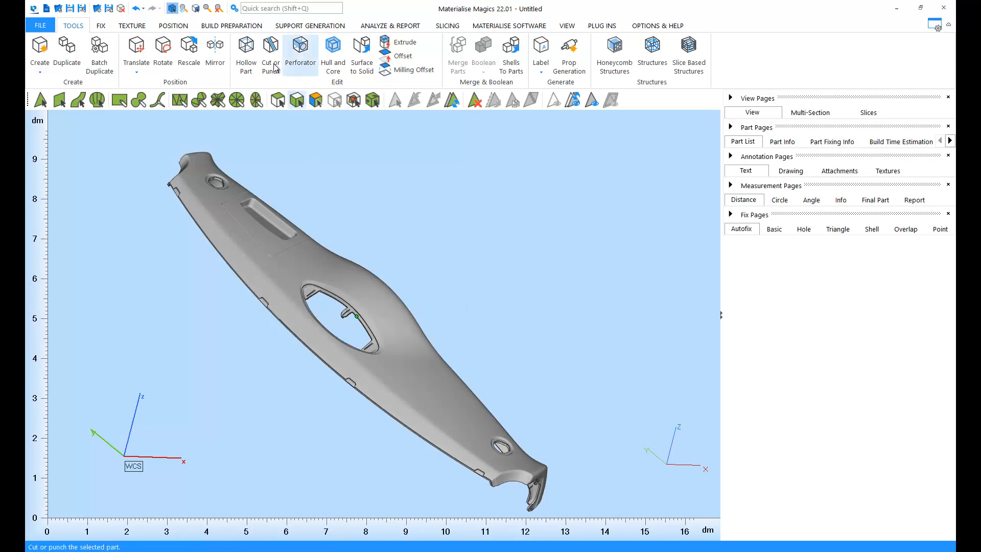
Open the Cut or Punch tool from the Tools tab for the trim part
click(270, 53)
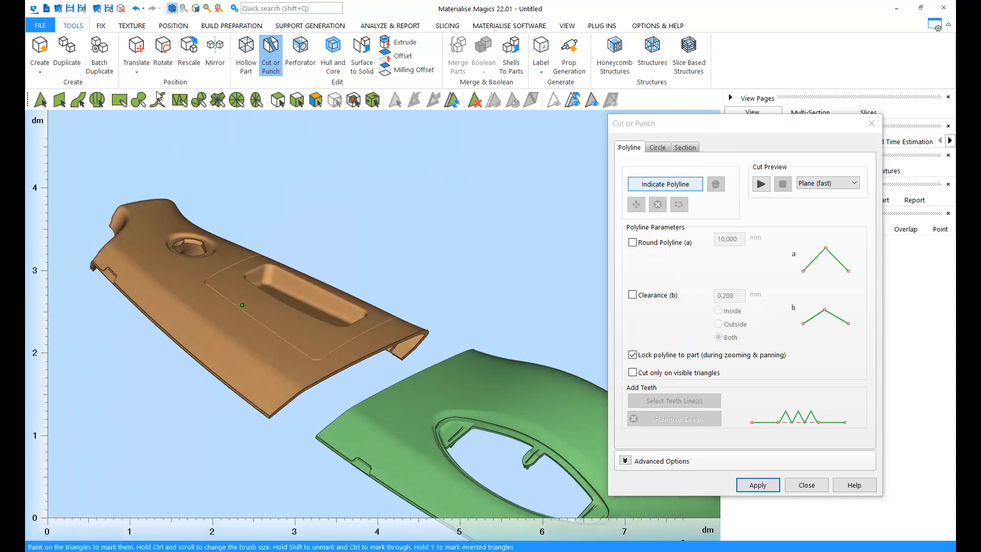
Draw a stepped polyline with 10 mm rounded corners and 0.2 mm clearance on both sides
click(134, 8)
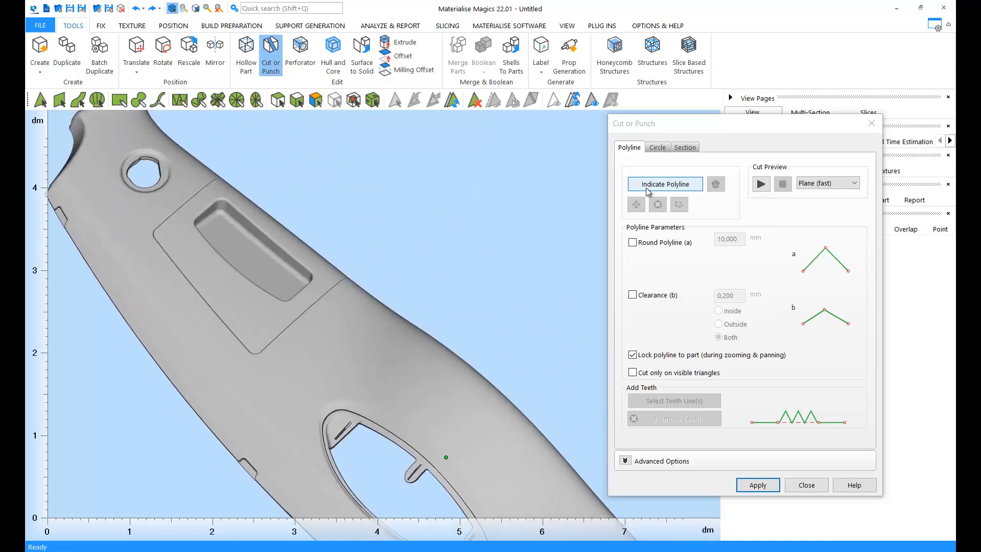
click(664, 184)
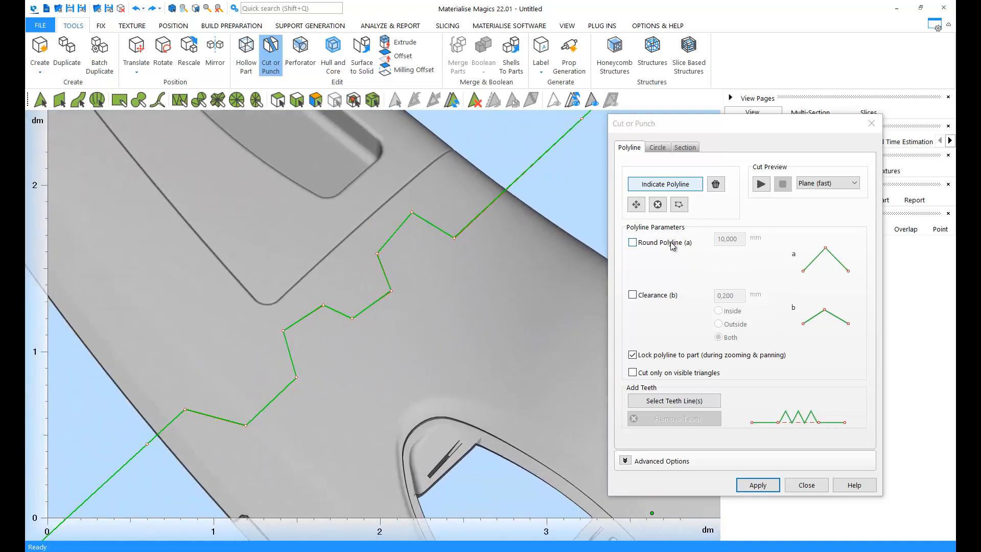
click(633, 243)
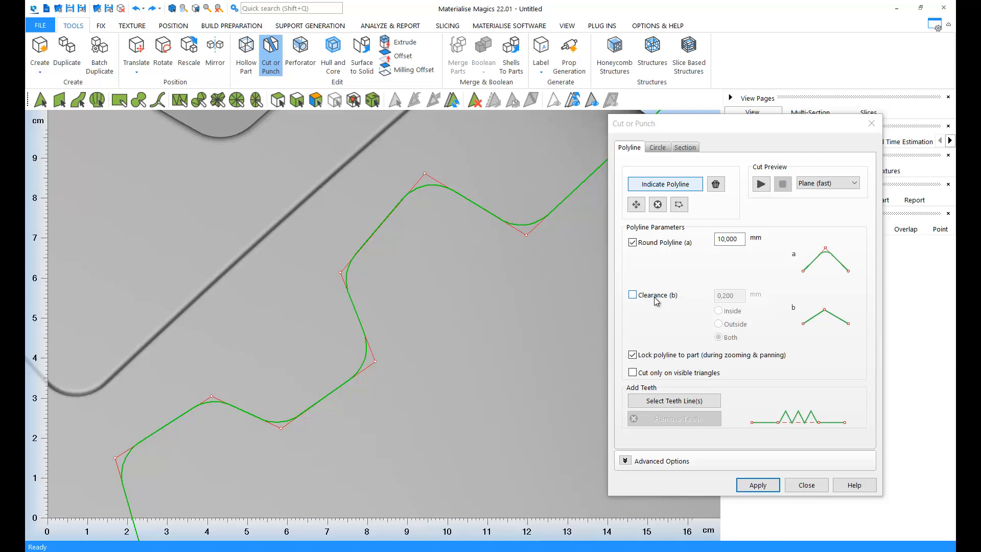
click(633, 295)
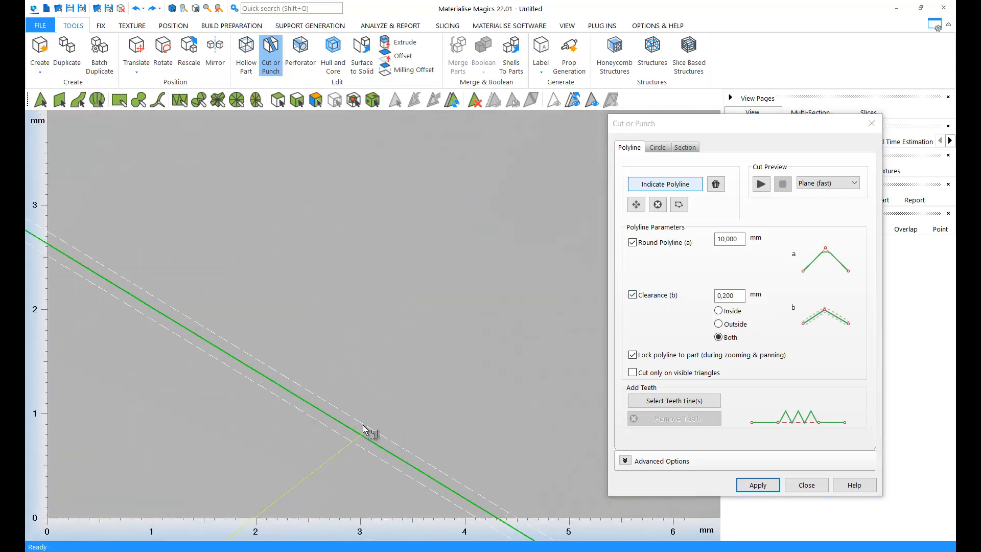
click(718, 311)
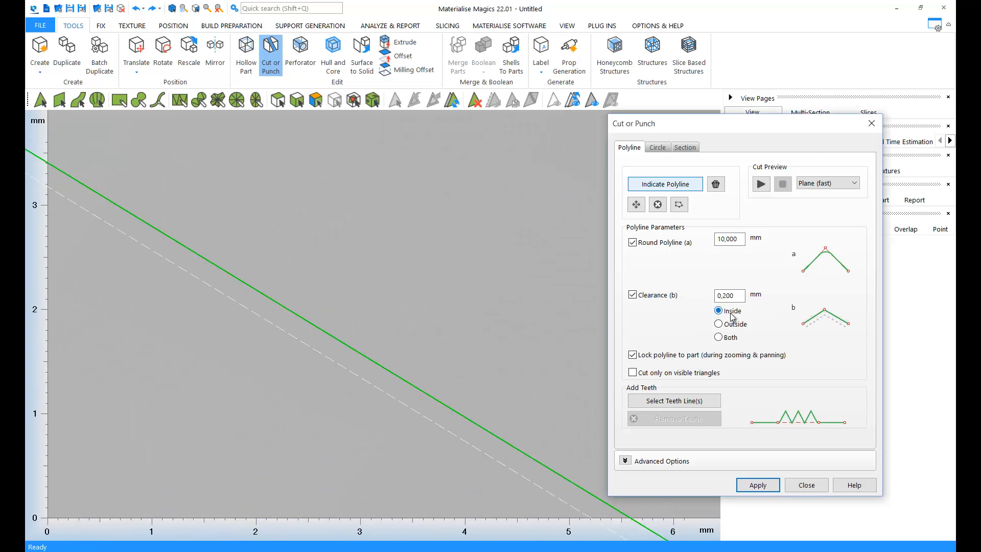
click(718, 336)
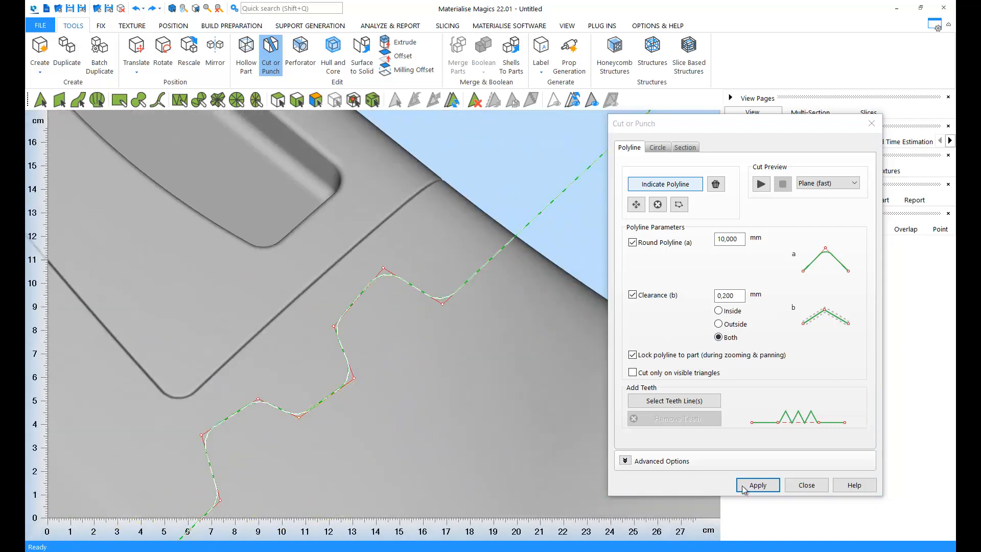
Apply the stepped cut, move a cut piece to inspect it, and close Translate
click(757, 485)
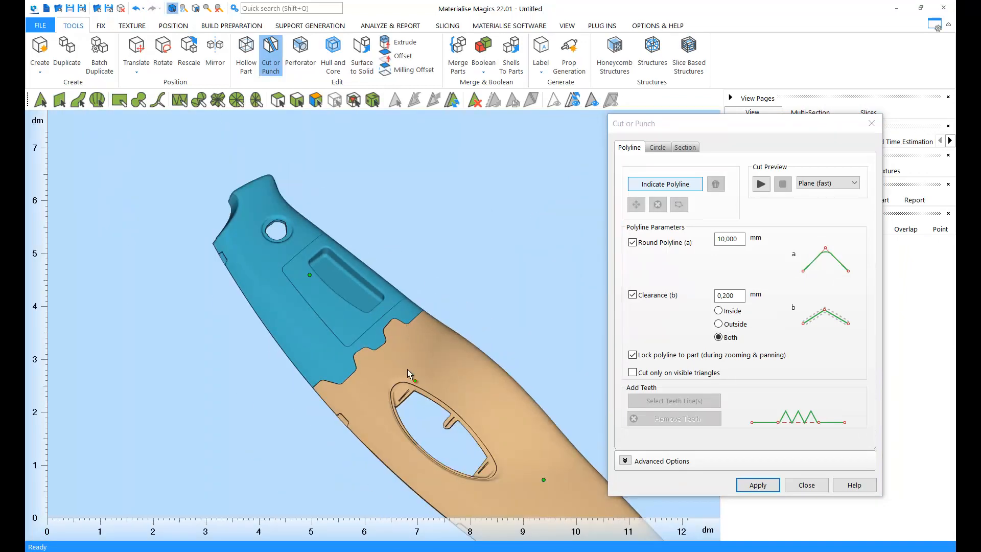
click(135, 53)
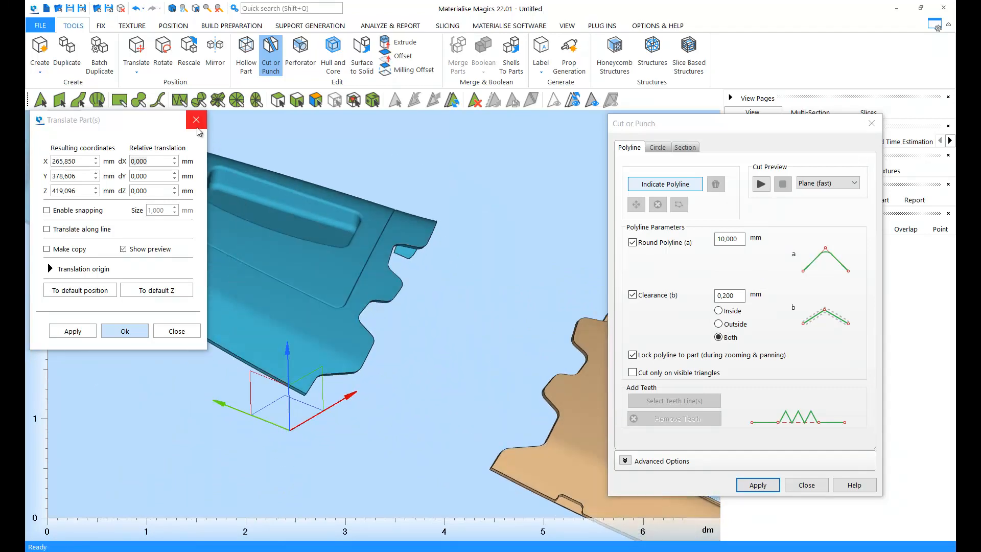
click(135, 8)
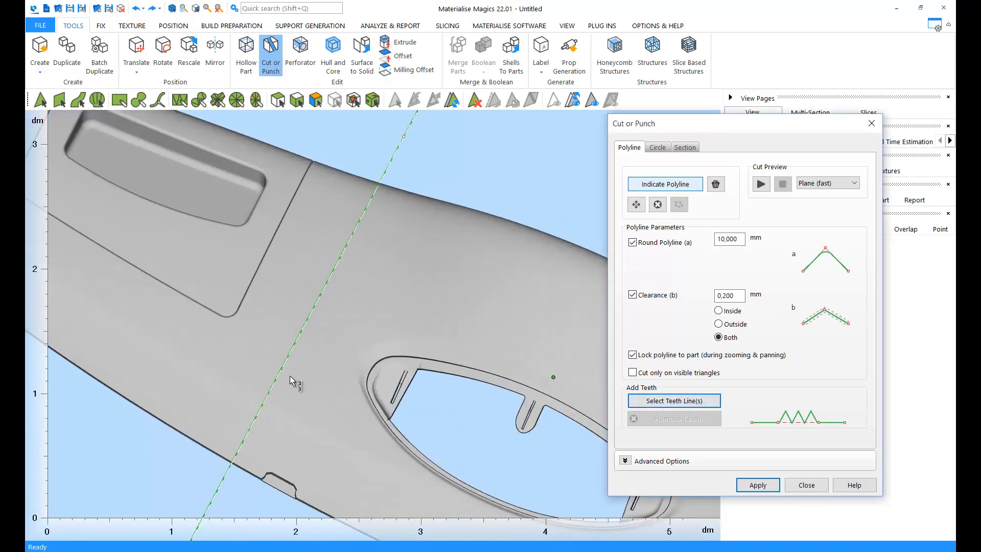
Add rounded Jigsaw teeth to the straight line, tuning the teeth size and offset
click(673, 400)
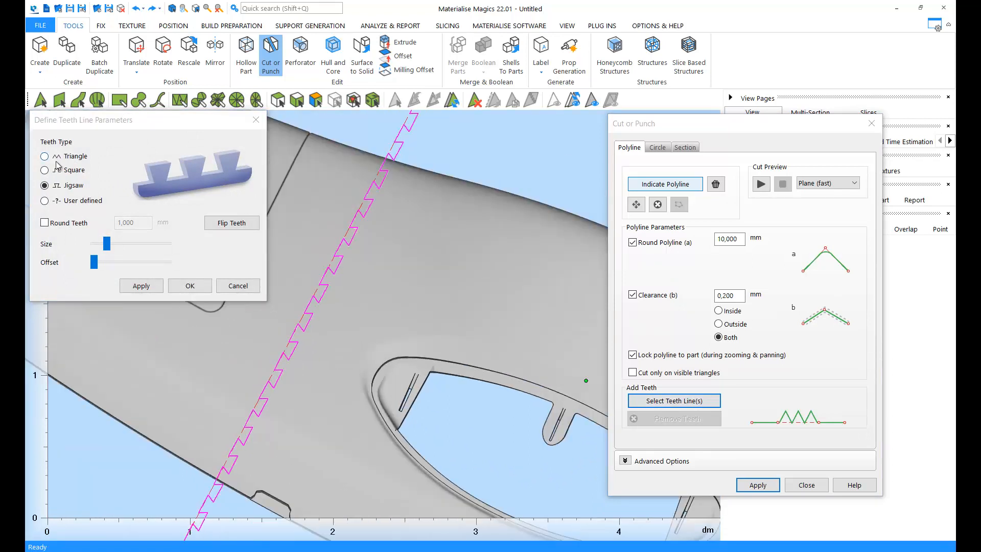
click(44, 169)
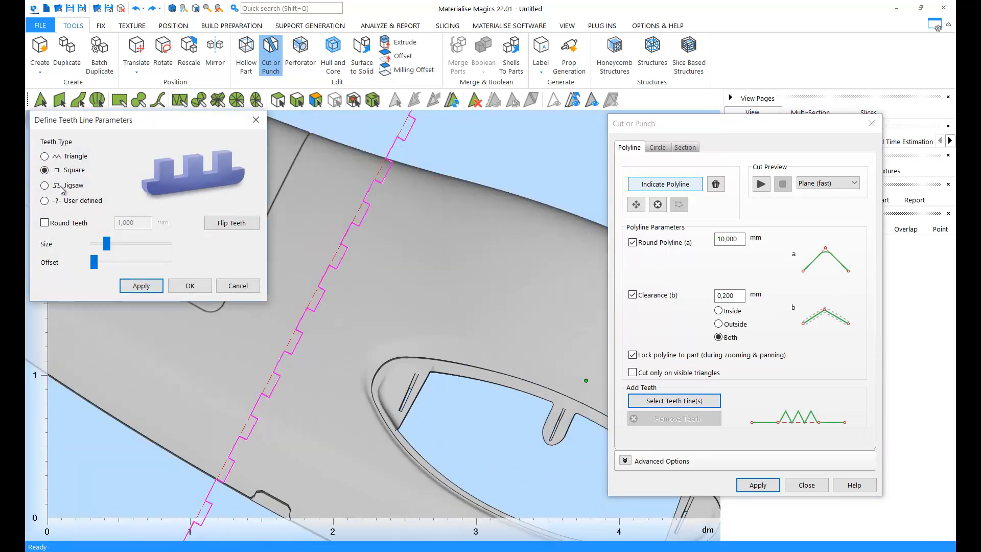
click(45, 185)
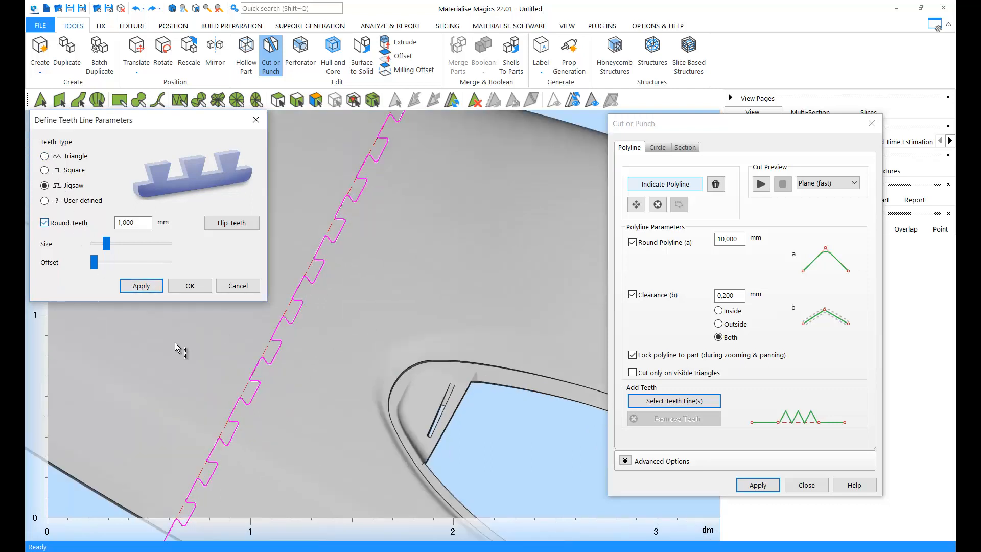
drag(106, 243, 116, 243)
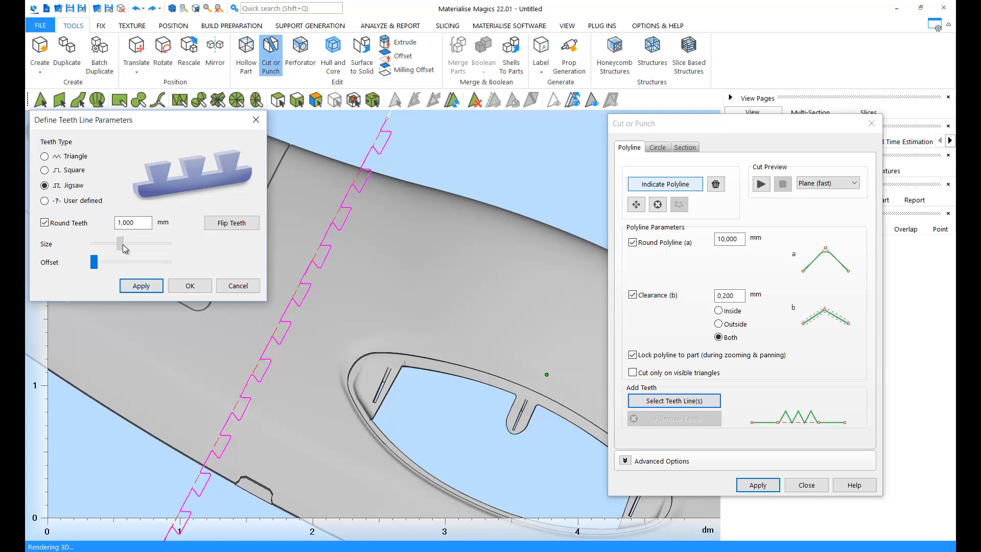
click(231, 222)
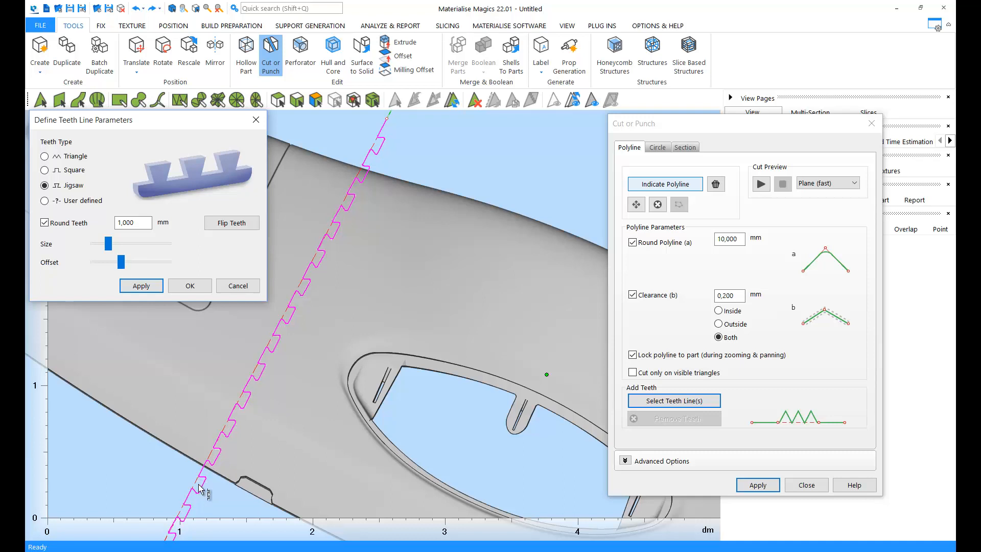
drag(122, 258, 107, 262)
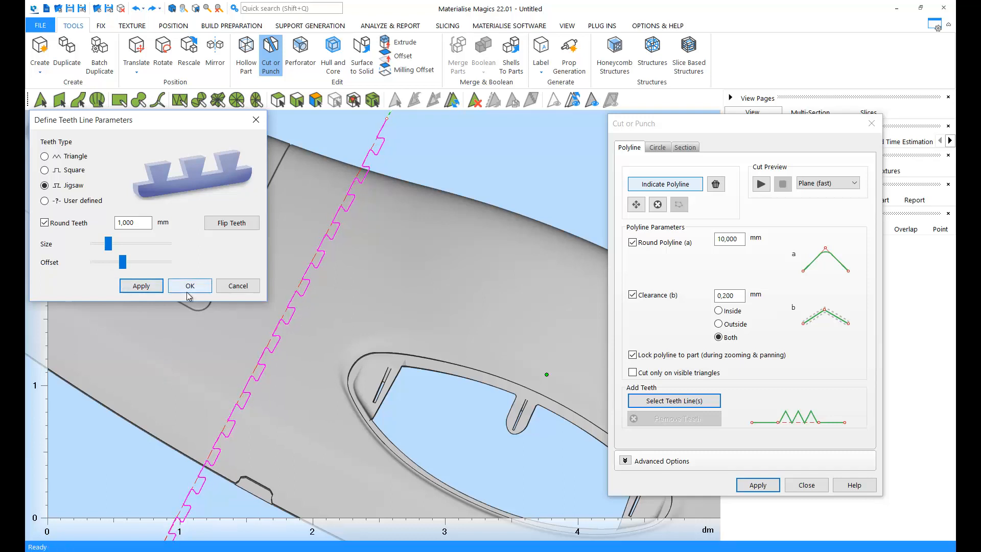
click(189, 285)
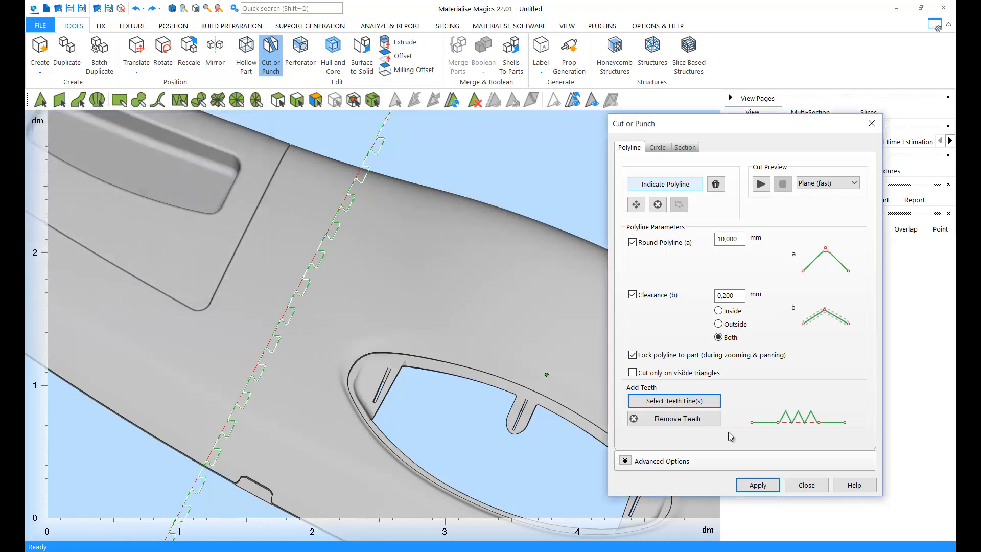
Cut the part along the jigsaw teeth line, then undo the cut
click(756, 485)
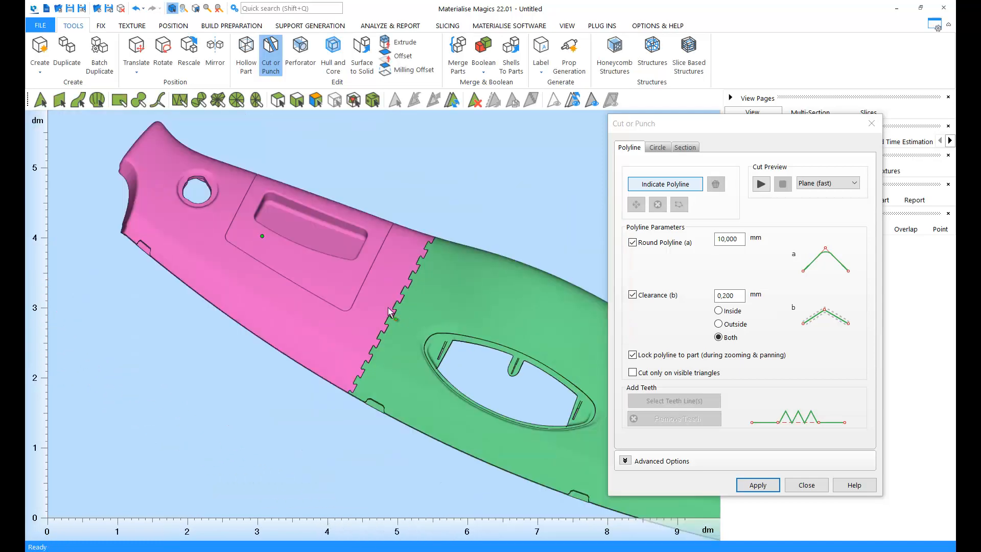
click(136, 56)
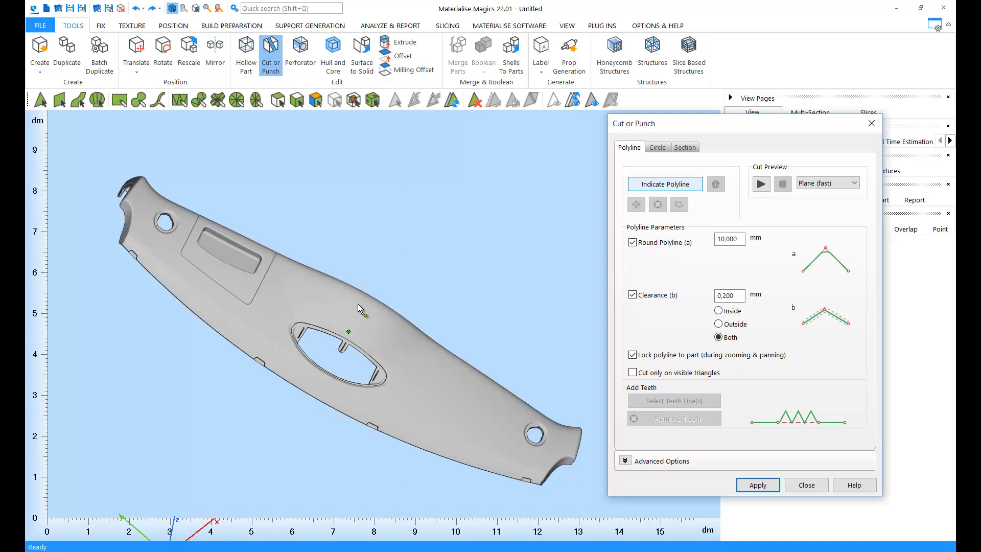
Switch to a section-plane cut and drag the Y plane across the part
click(684, 147)
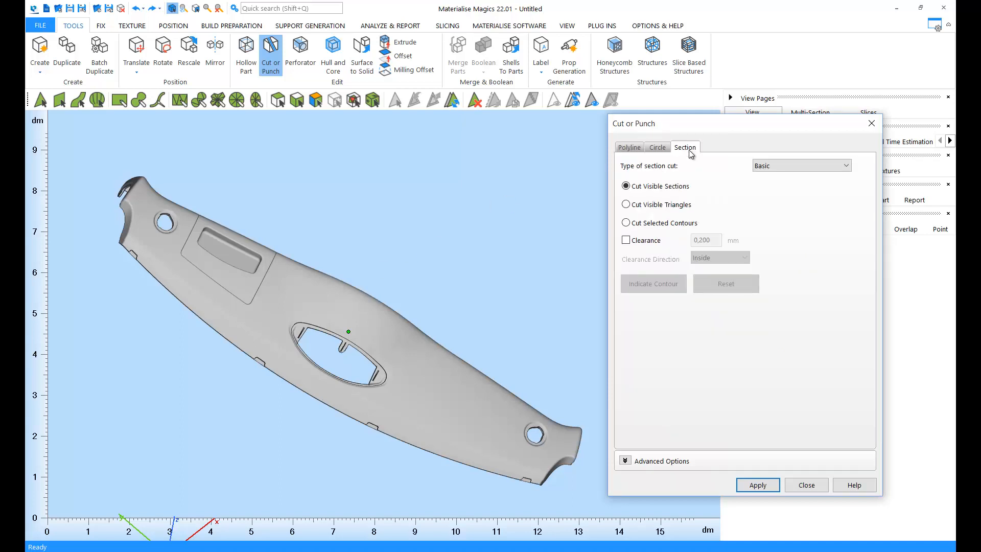
mouse_move(744, 122)
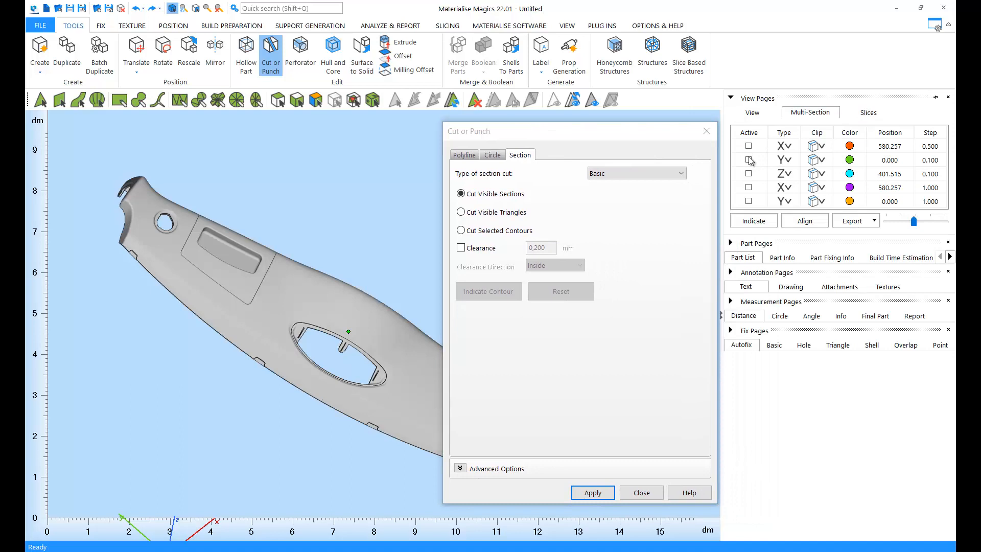
click(748, 160)
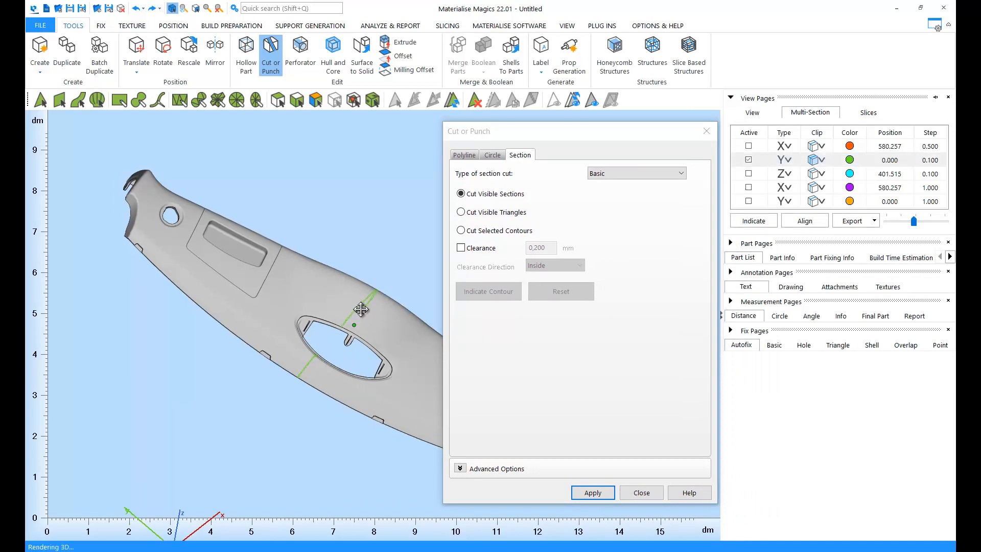
drag(915, 221, 905, 224)
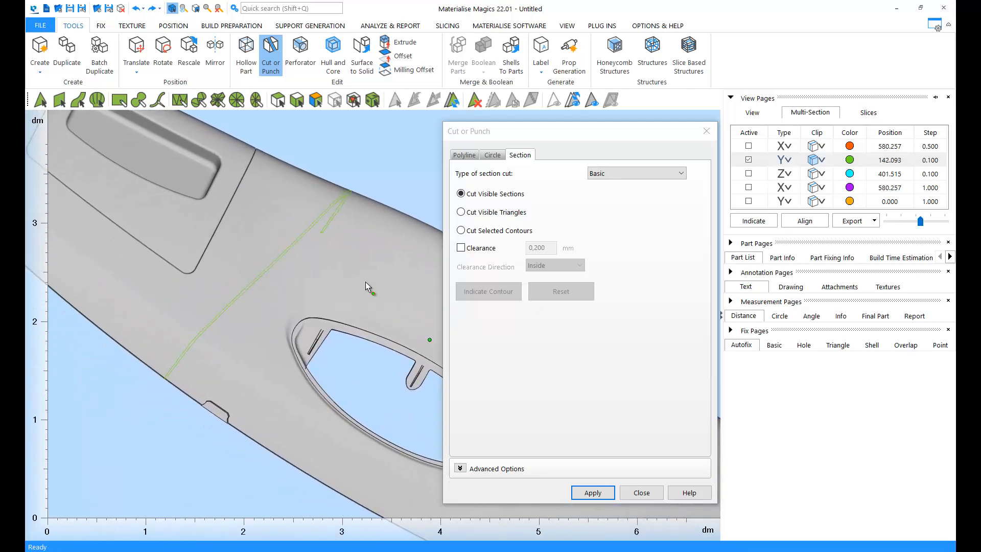
Split the part at the Y plane and move the yellow piece away from the blue one
click(591, 492)
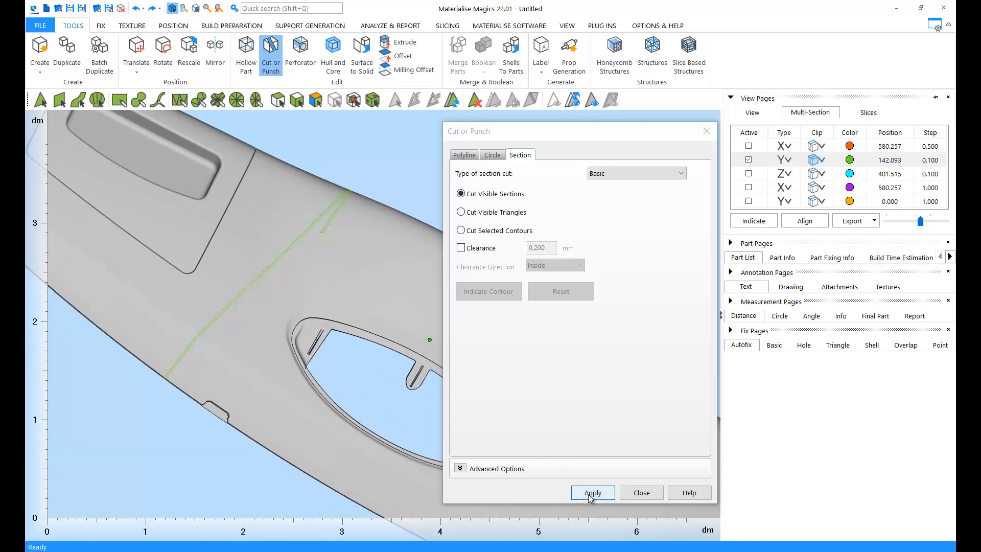
click(591, 492)
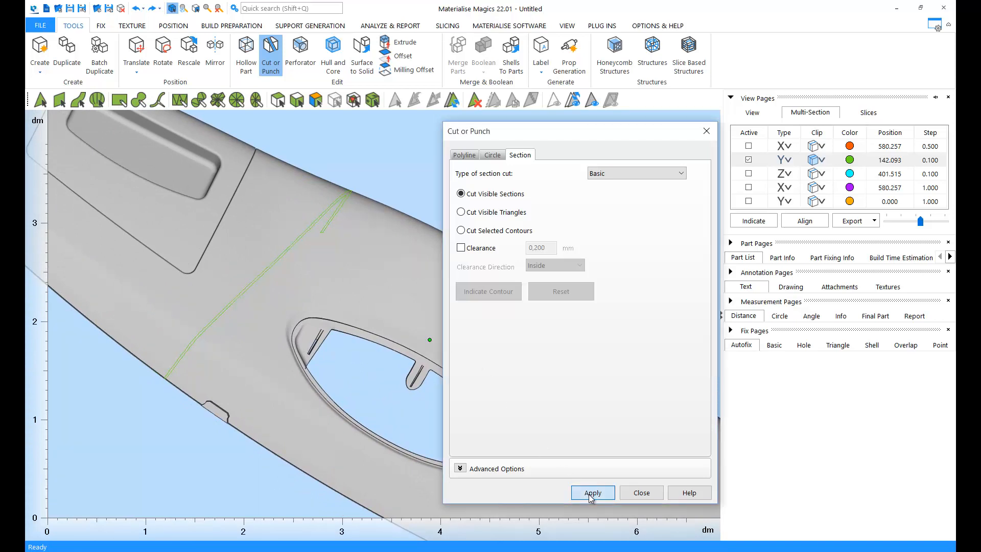
click(591, 493)
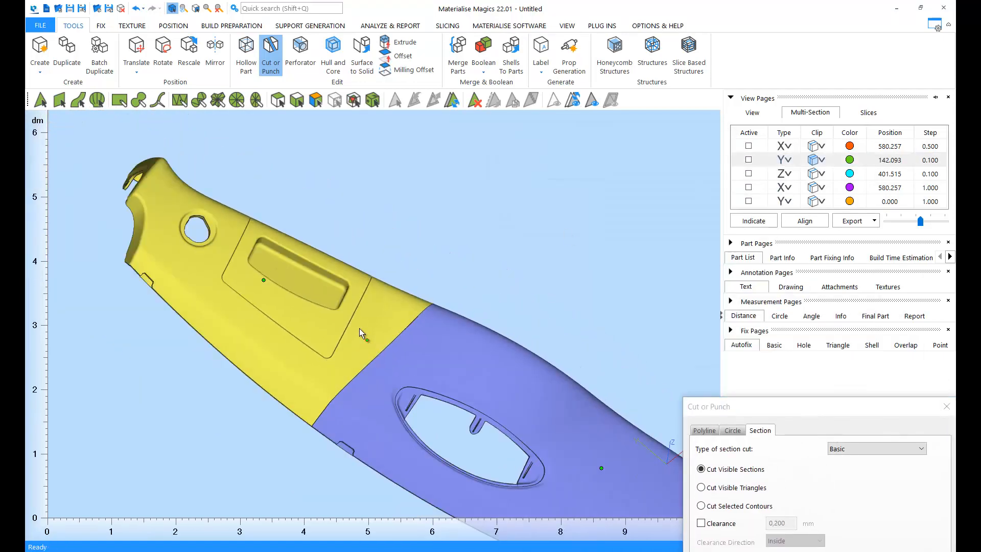
click(135, 53)
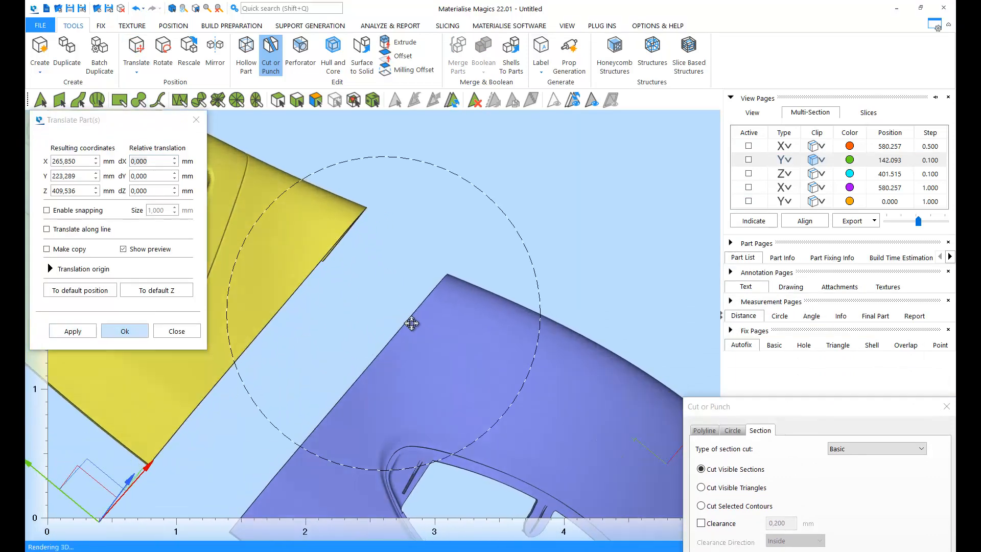
drag(410, 323, 349, 281)
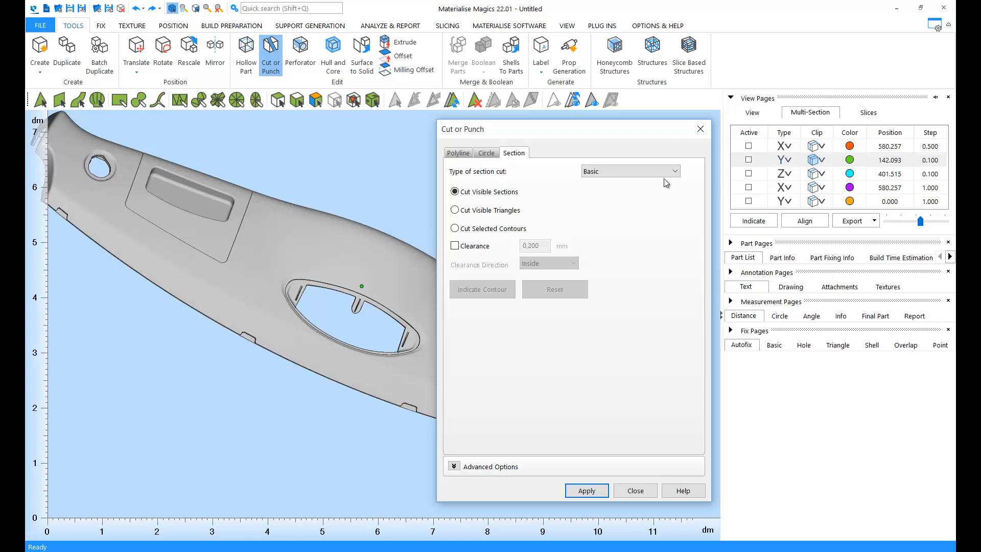
Apply a Lap Joint section cut along the contour, with 1 mm notch and 0.2 mm clearance
click(629, 171)
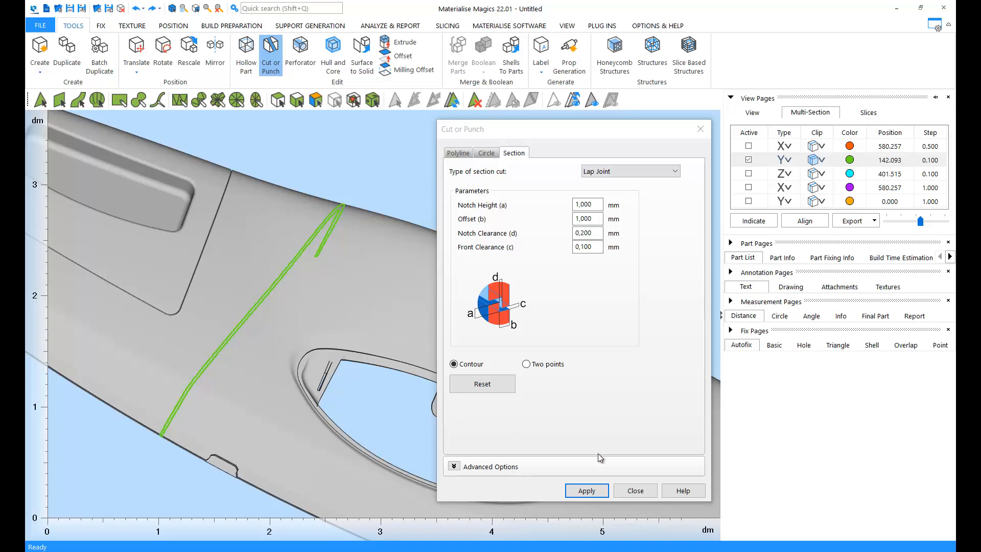
click(586, 490)
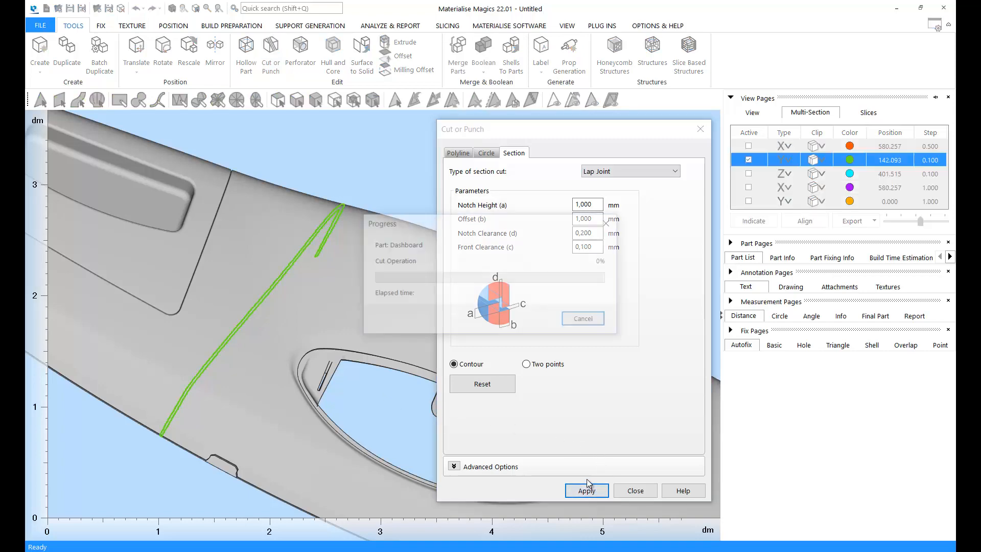
click(586, 490)
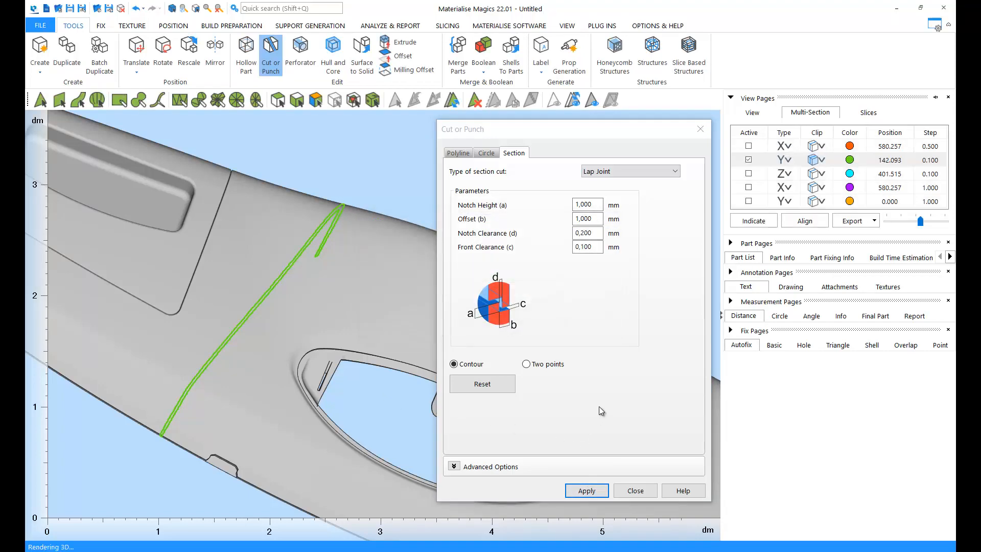
click(747, 159)
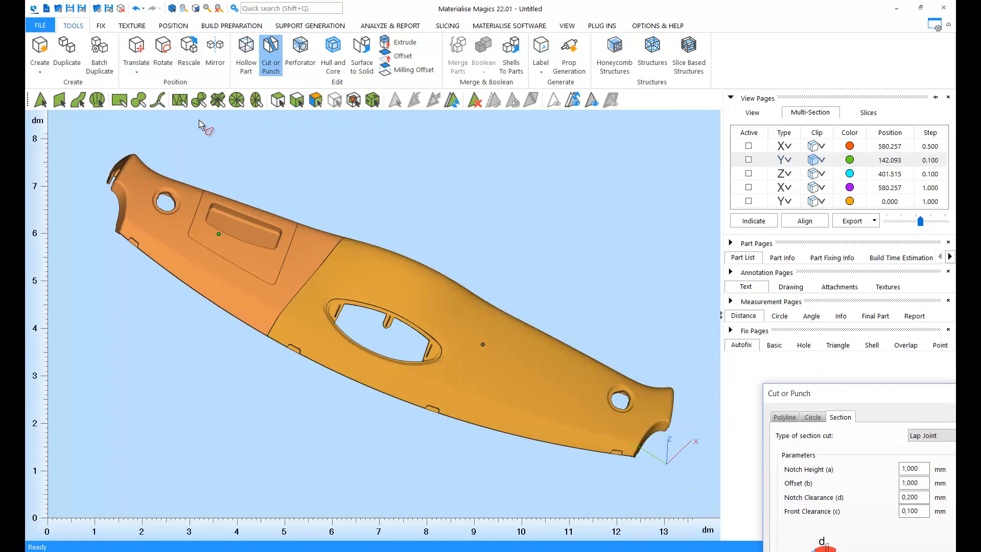
Translate a cut piece to inspect the lap joint before undoing
click(136, 55)
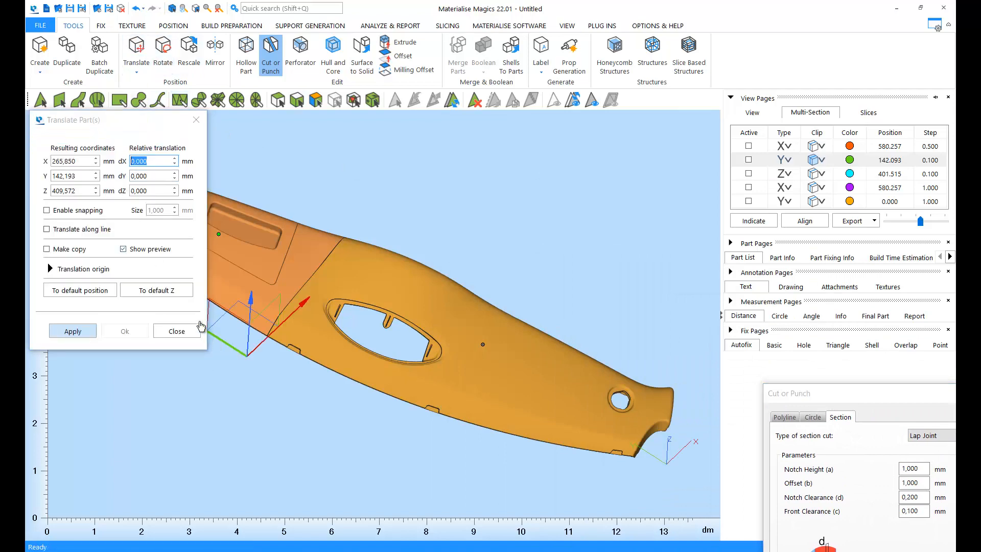
click(72, 331)
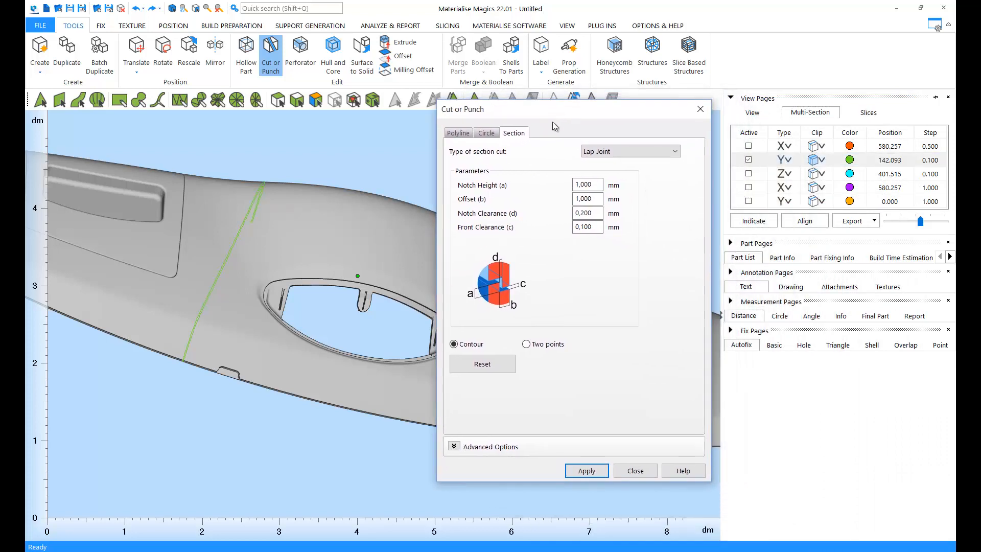
Choose Two points, pick start and top-edge end points, and apply the lap-joint cut
click(528, 348)
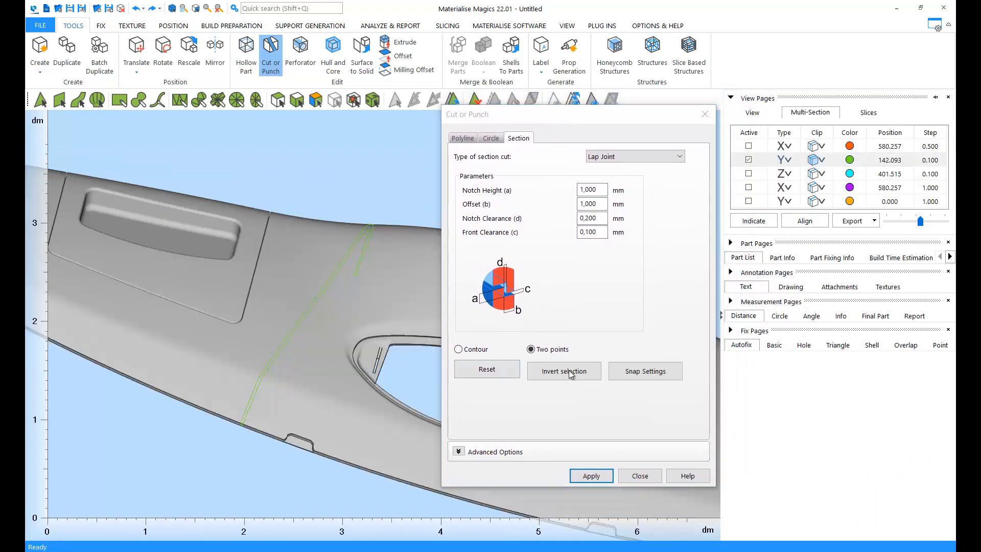
click(531, 349)
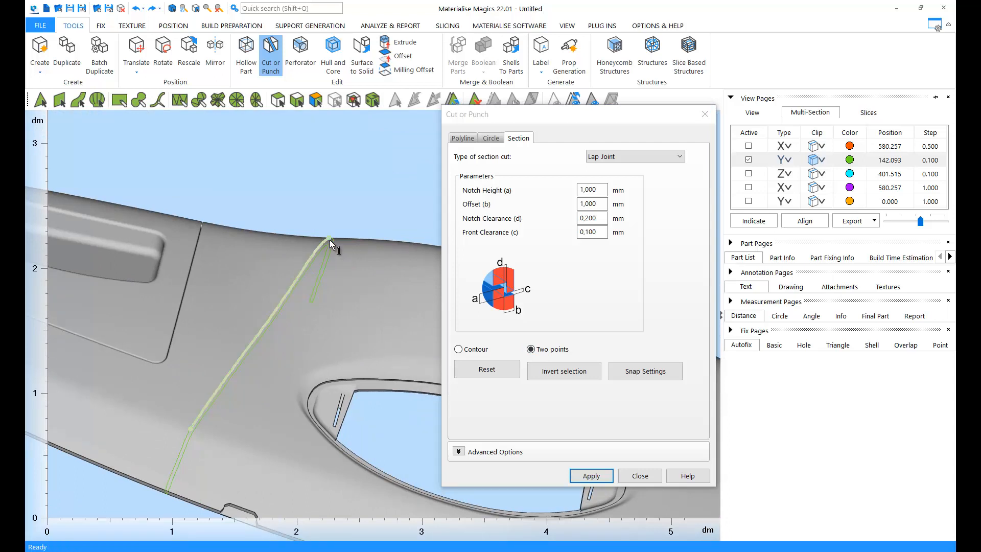
click(485, 368)
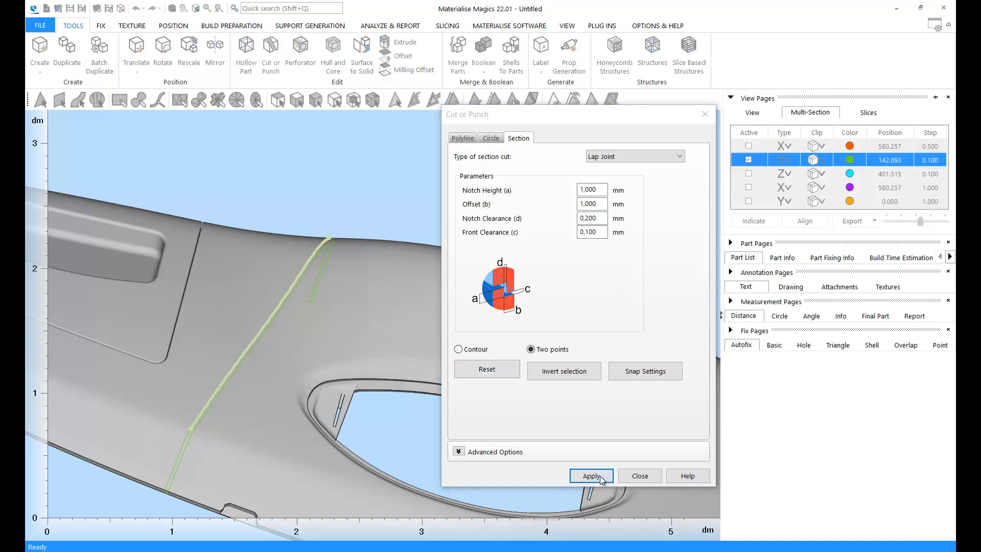
click(590, 475)
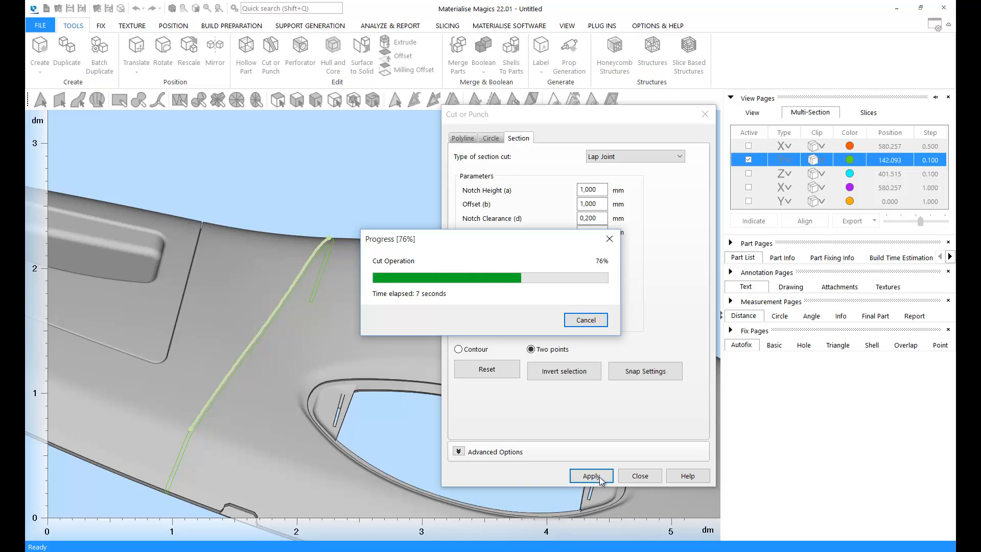
click(590, 476)
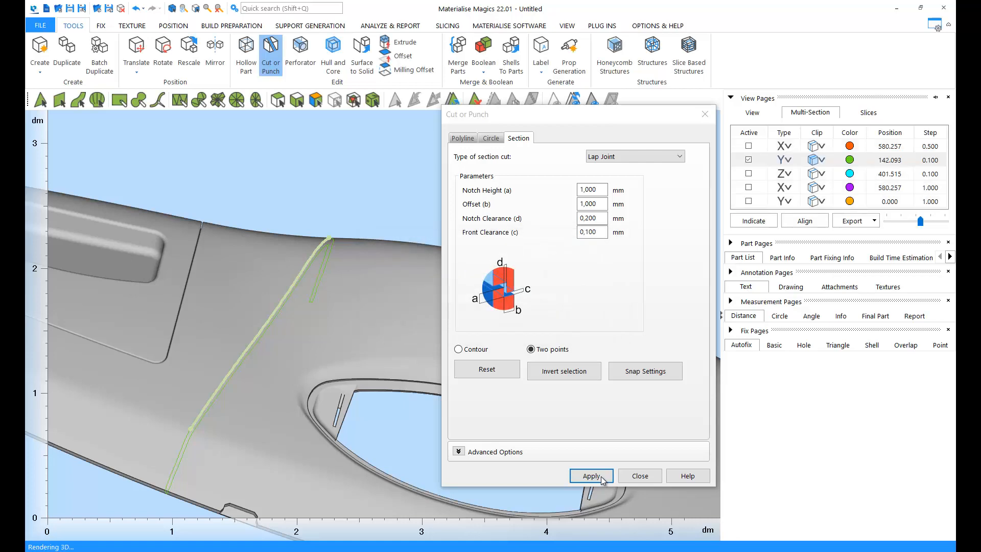
click(589, 475)
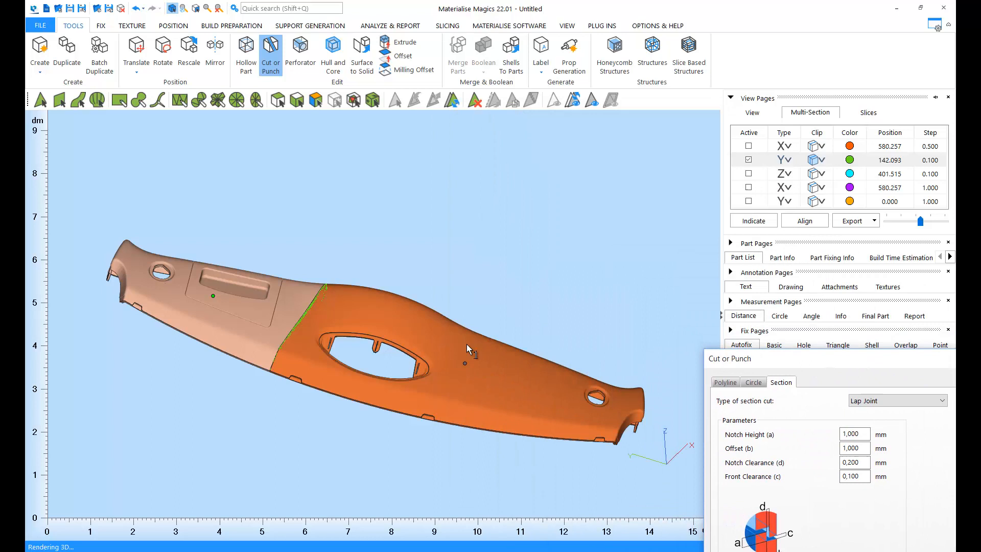
Pull the lighter piece away, zoom in on the joint edge, then undo
click(136, 55)
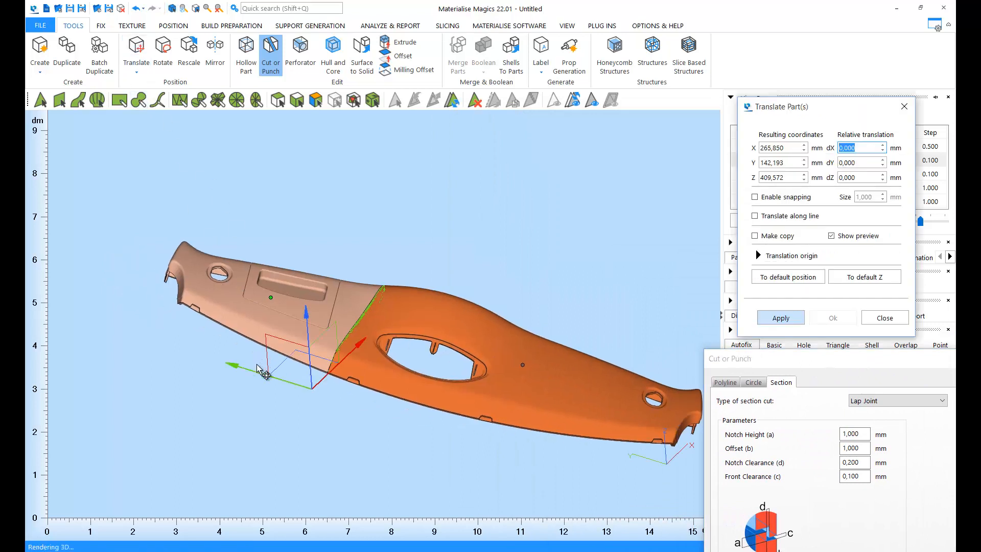
click(779, 317)
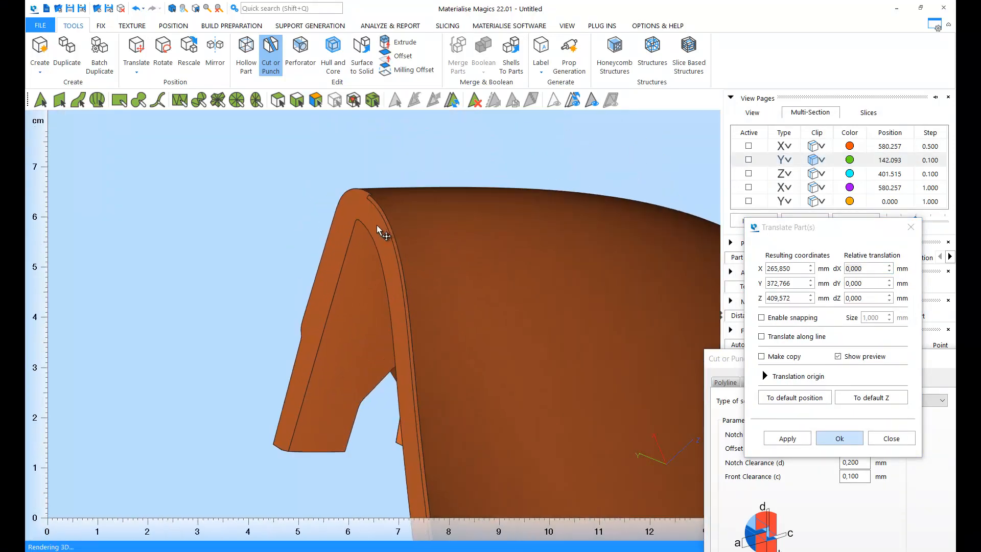
scroll(down, 3)
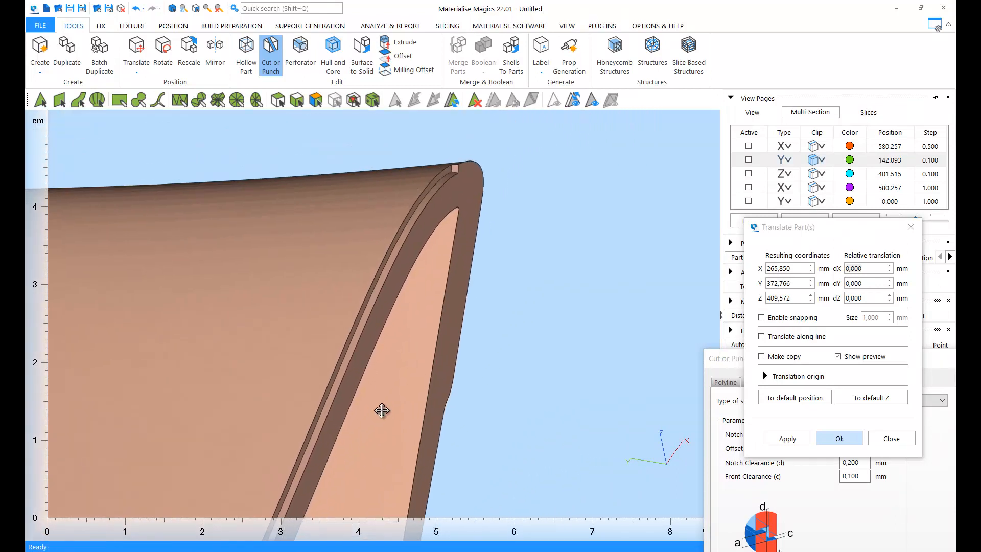
scroll(down, 3)
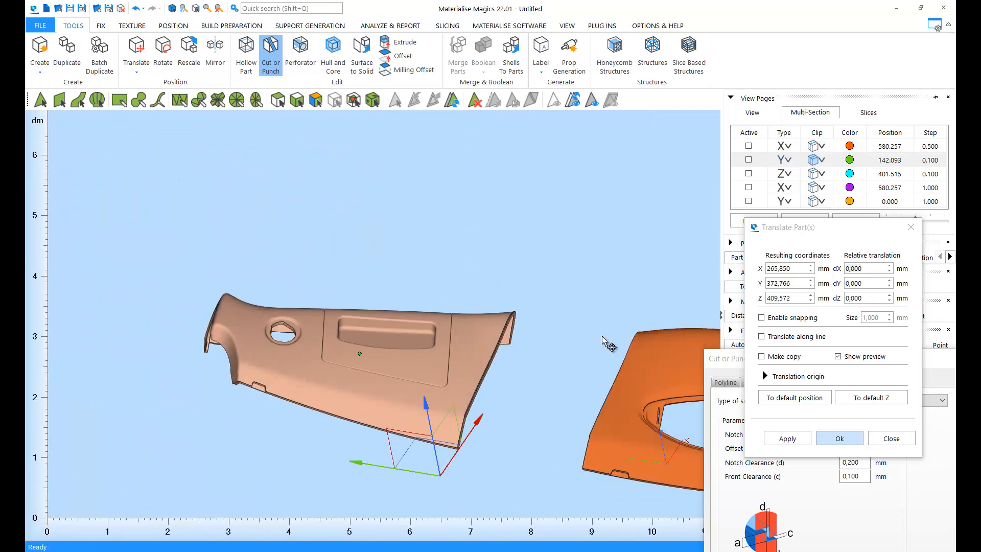
click(134, 8)
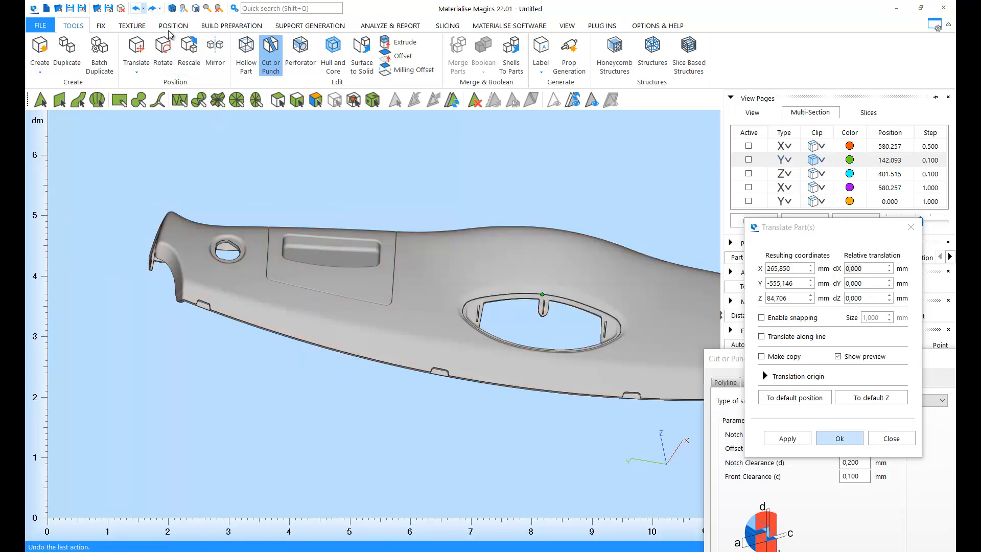
Apply a Connector Pins section cut along the indicated contour, splitting the trim into green and orange pieces
click(838, 438)
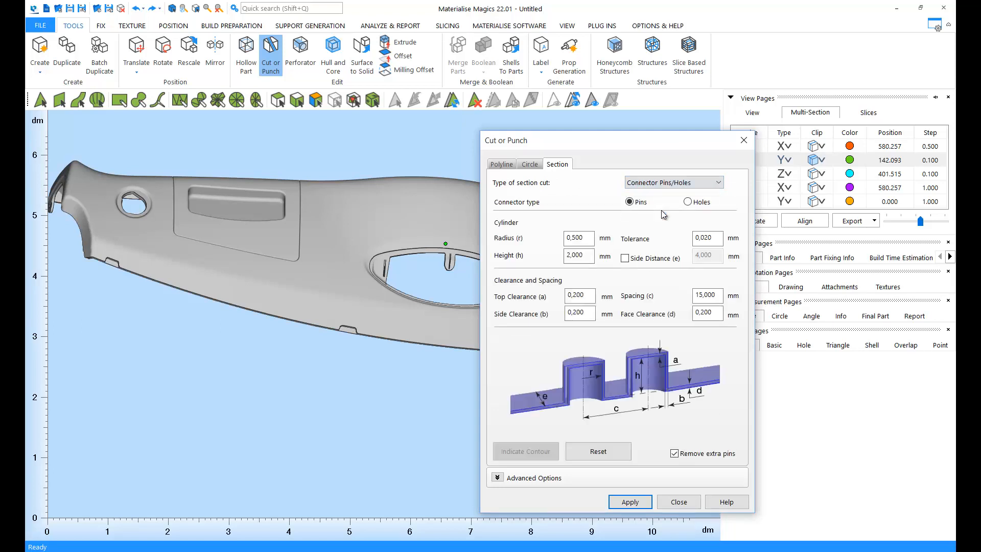
mouse_move(454, 155)
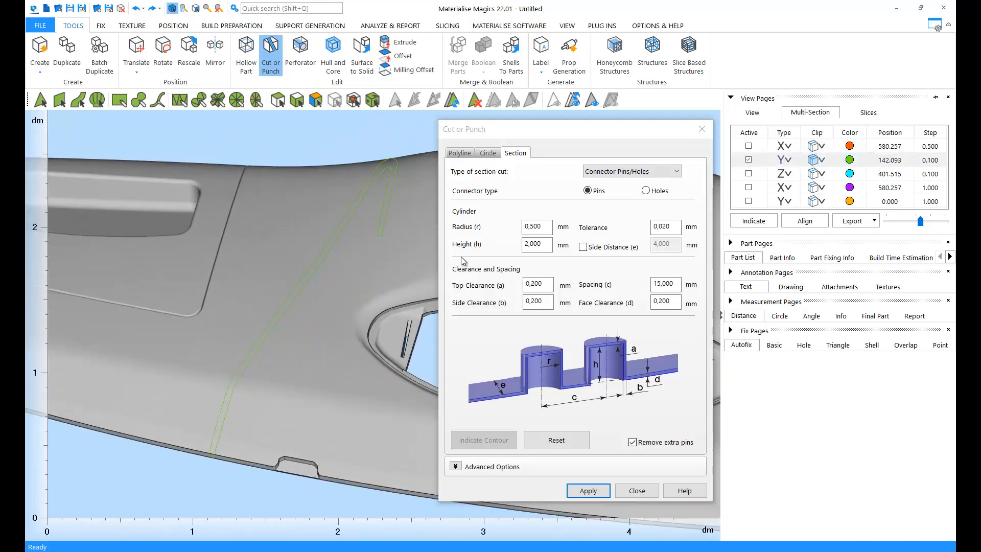
click(587, 490)
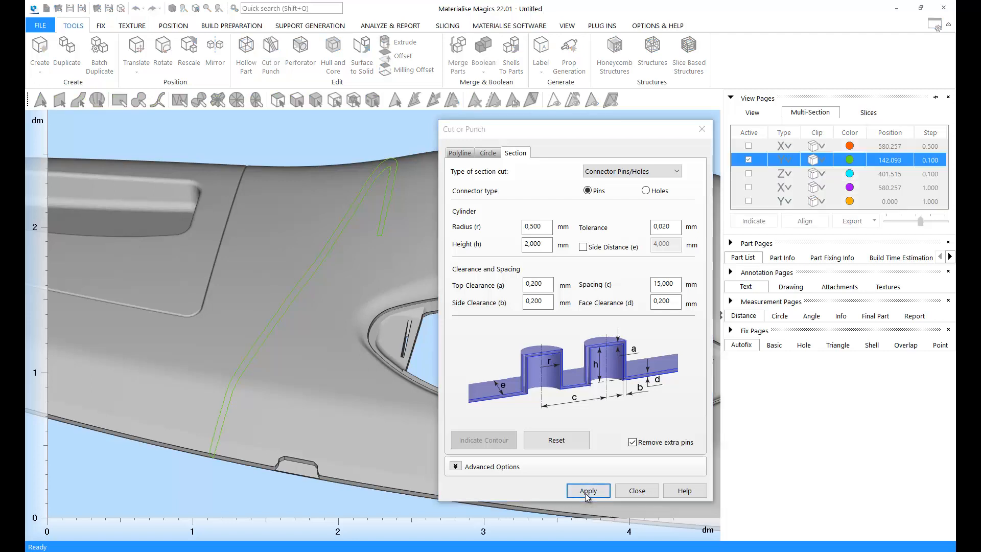
click(586, 490)
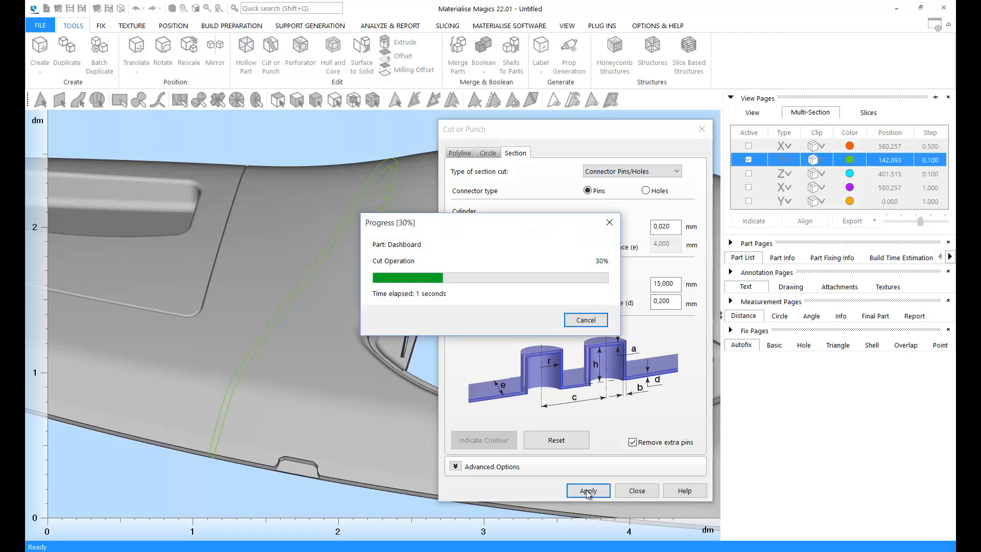
click(587, 490)
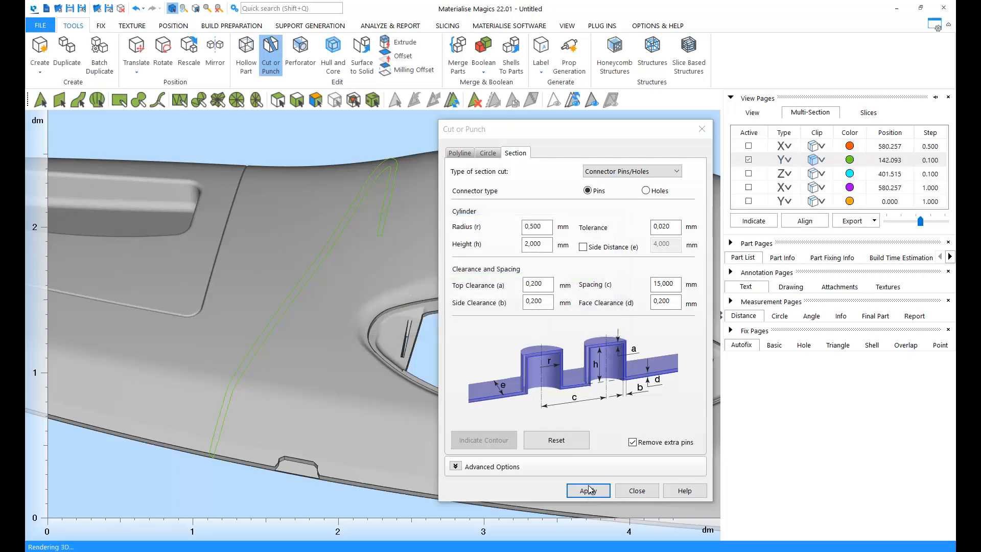
click(586, 490)
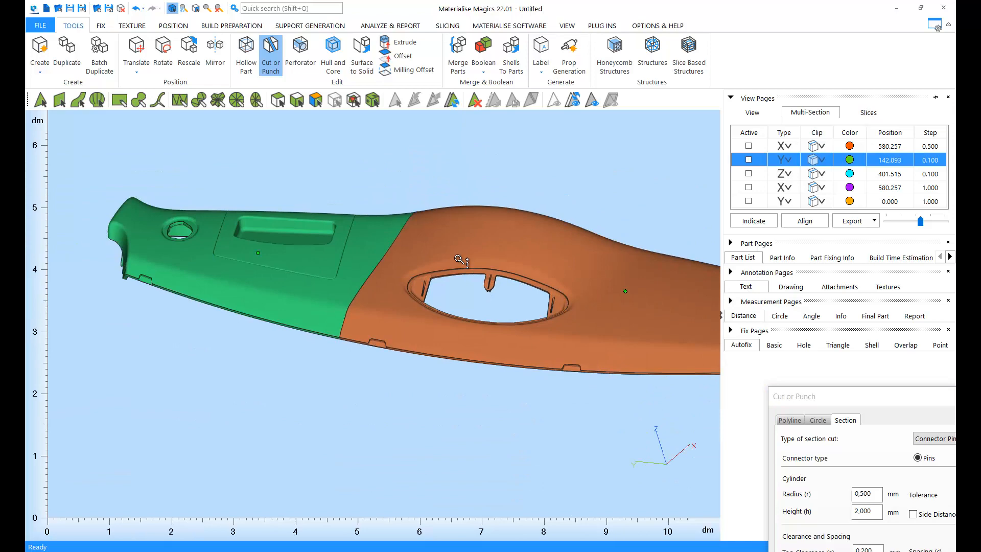
Translate the green piece along Y away from the orange piece to expose the pins
click(136, 55)
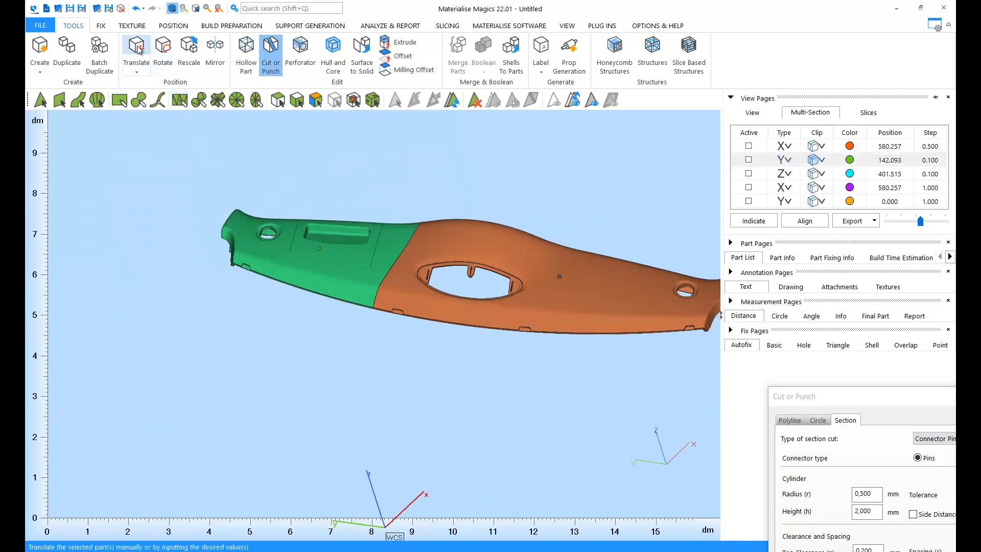
click(135, 53)
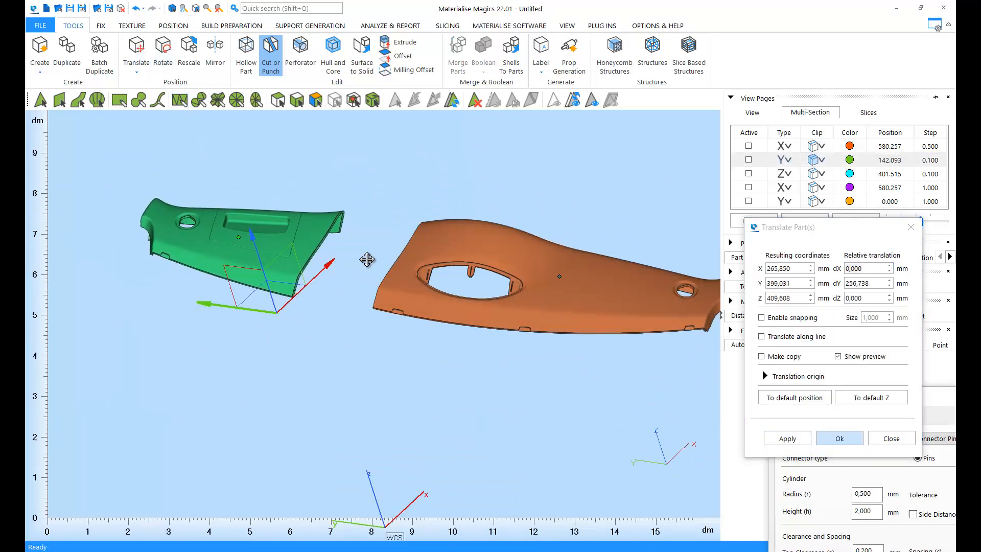